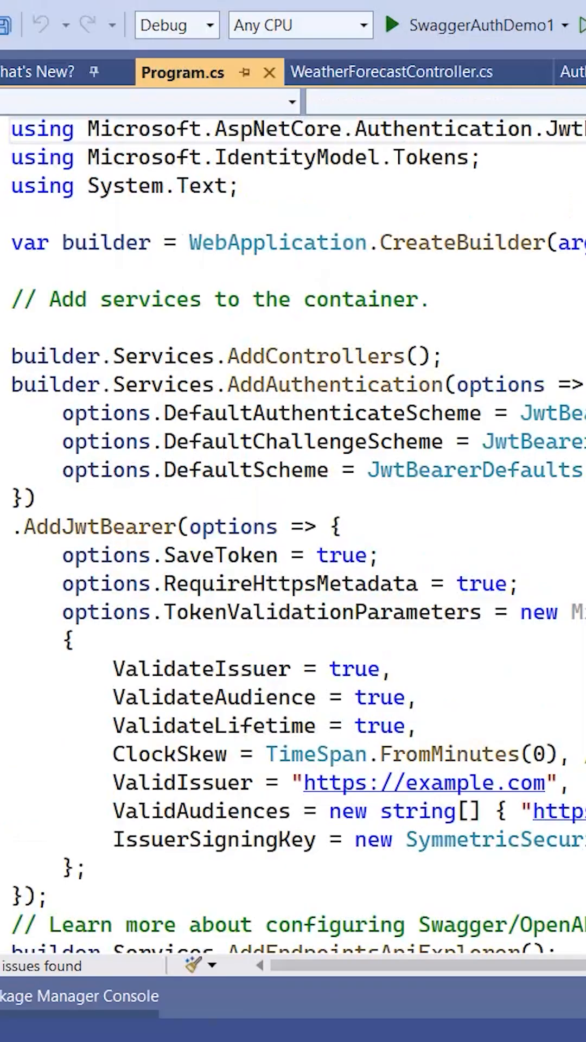
Give AddSwaggerGen an options lambda with AddSecurityDefinition("Bearer", new OpenApiSecurityScheme { ... }).
{"action": "scroll", "scroll_direction": "down", "scroll_amount": 3}
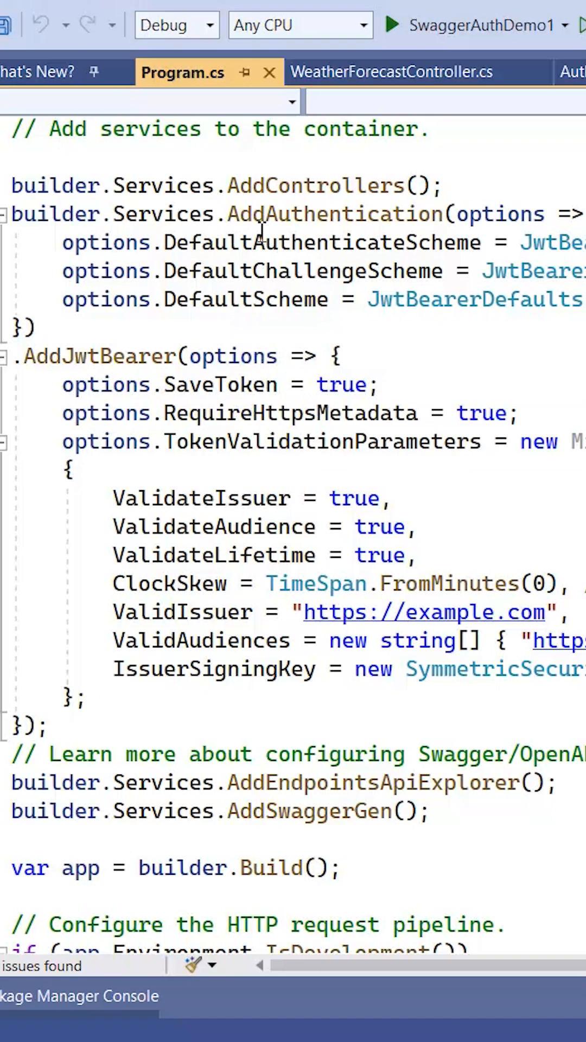
{"action": "scroll", "scroll_direction": "down", "scroll_amount": 3}
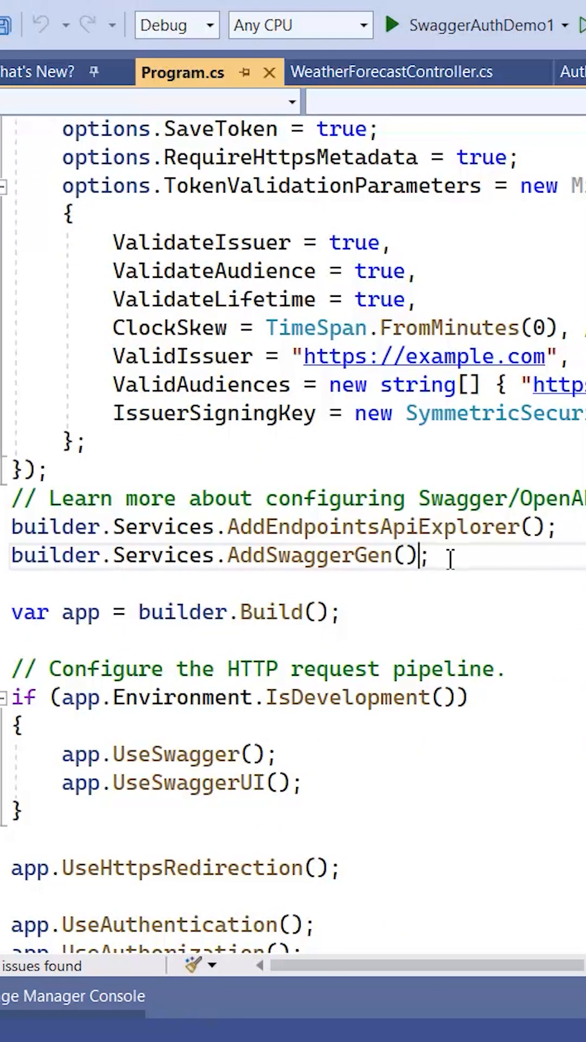
{"action": "type", "text": "options.AddSecurityDefinition"}
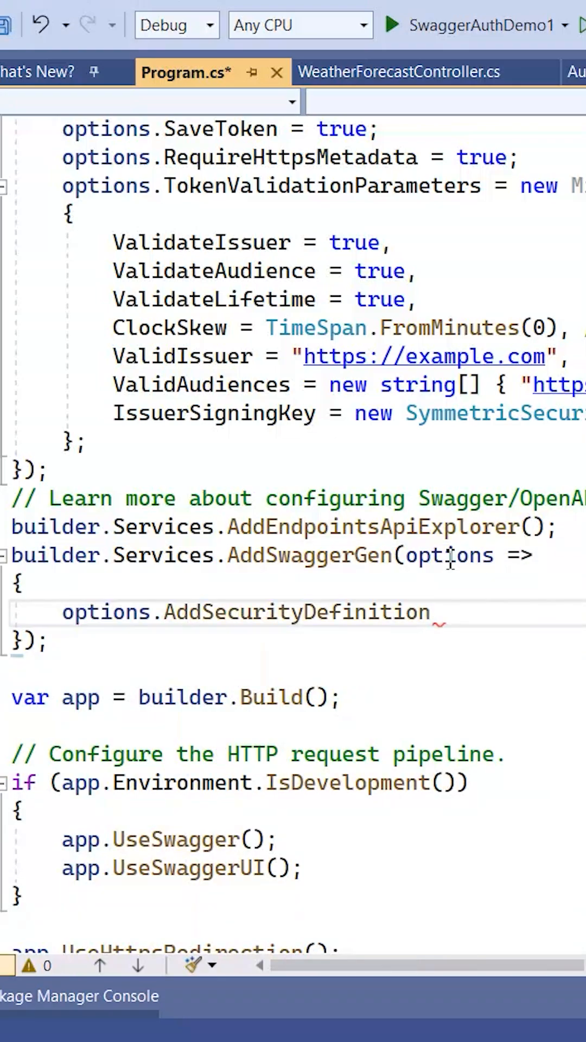
{"action": "type", "text": "(\"Bearer\", new"}
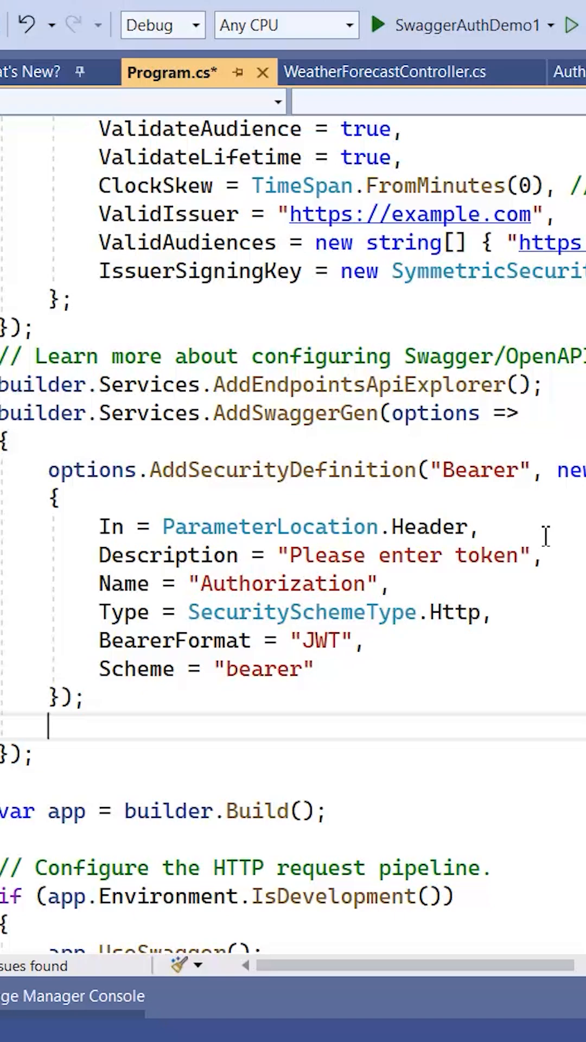
{"action": "type", "text": "options.AddSecurityRequirement"}
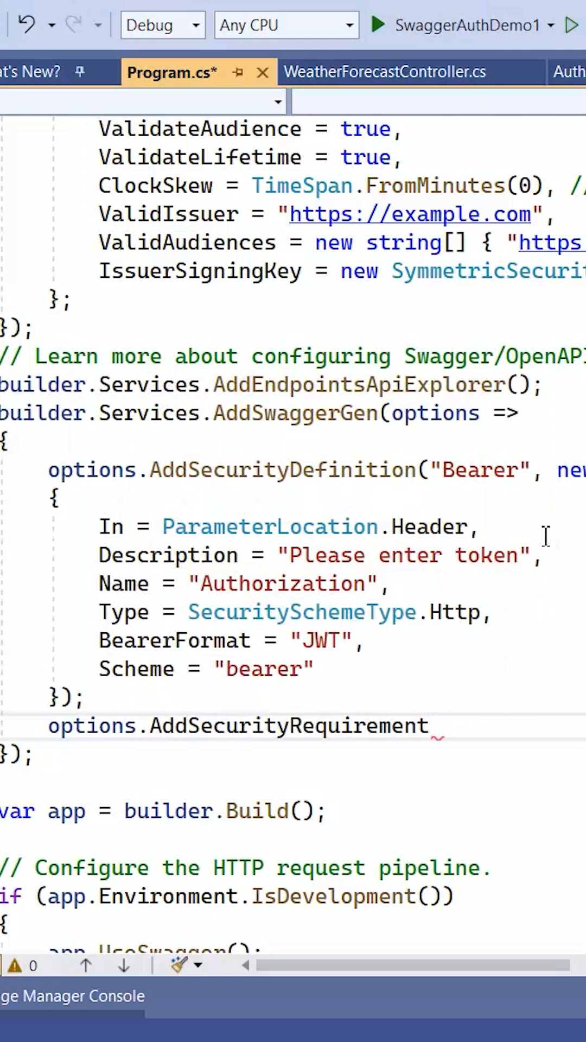
Add options.AddSecurityRequirement whose Reference has Type SecurityScheme and Id "Bearer".
{"action": "type", "text": "()"}
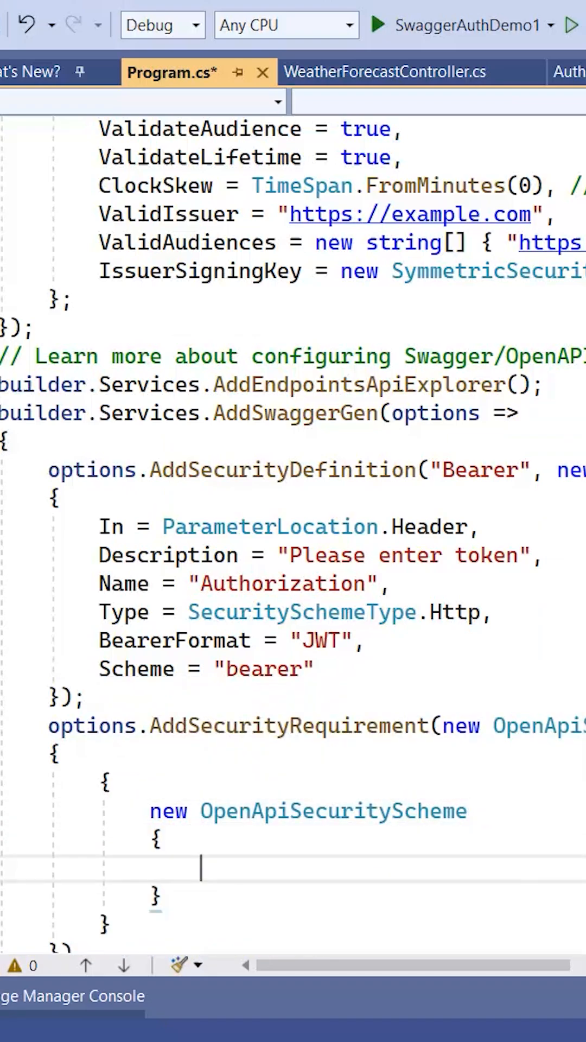
{"action": "type", "text": "Reference = new OpenApiReference"}
{"action": "type", "text": "Id = \"Bearer\""}
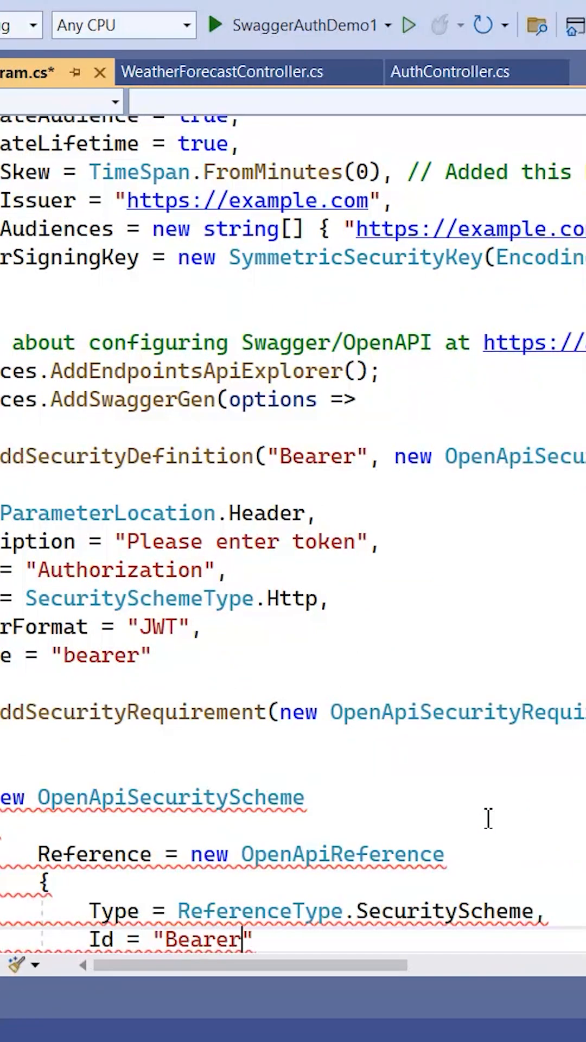
{"action": "scroll", "scroll_direction": "down", "scroll_amount": 3}
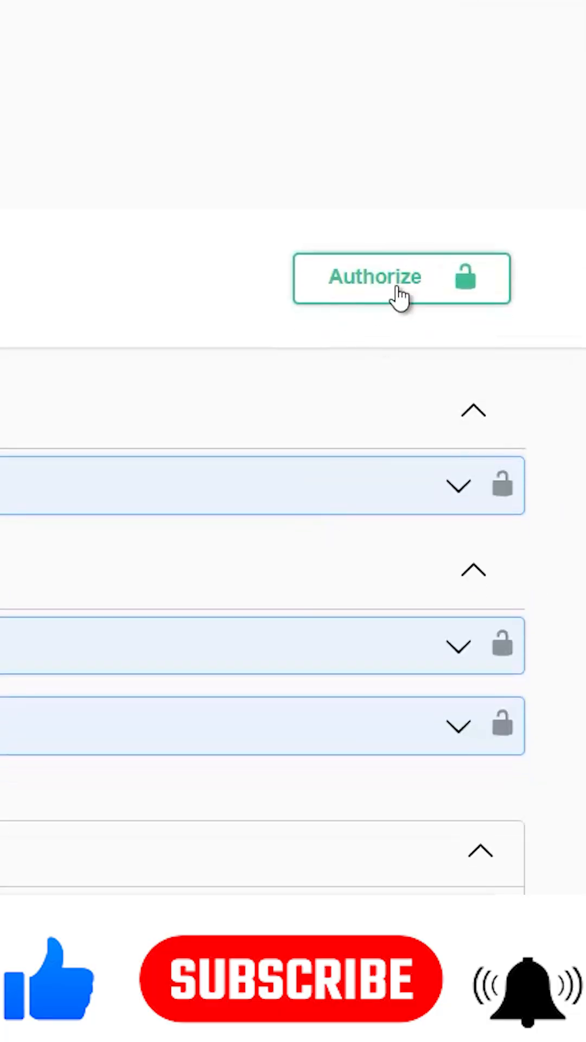
Bring up the Authorize dialog showing the Bearer http scheme's empty token field.
{"action": "left_click", "coordinate": [401, 277]}
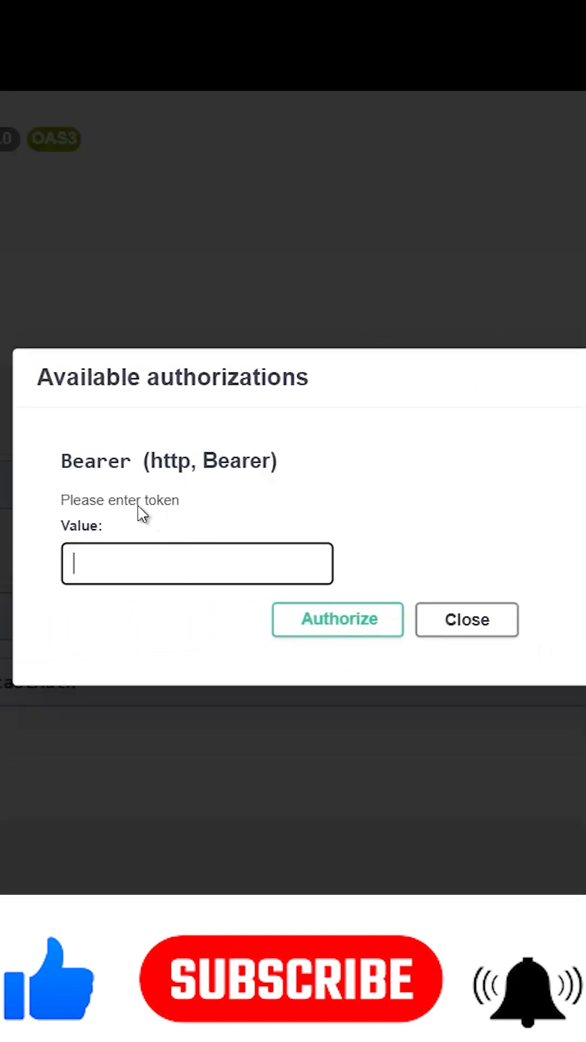